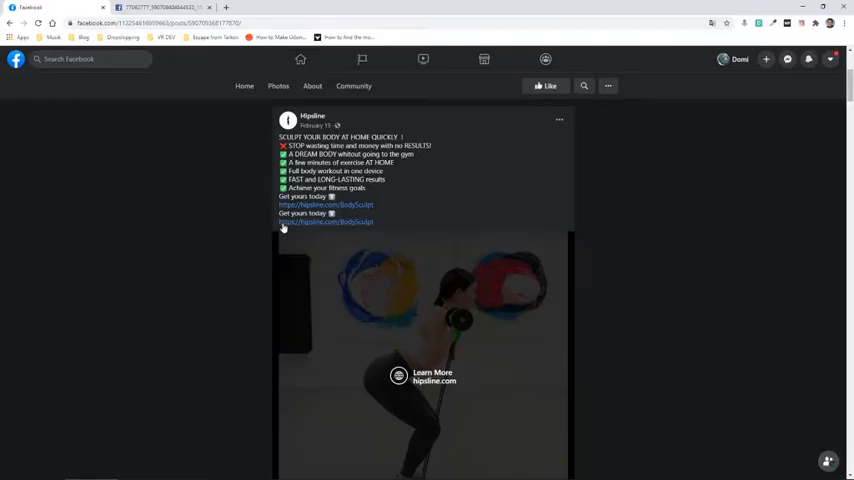
Scroll the Hipsline page until the Introducing HIPSLINE BodySculpt video ad post shows
scroll("down", 3)
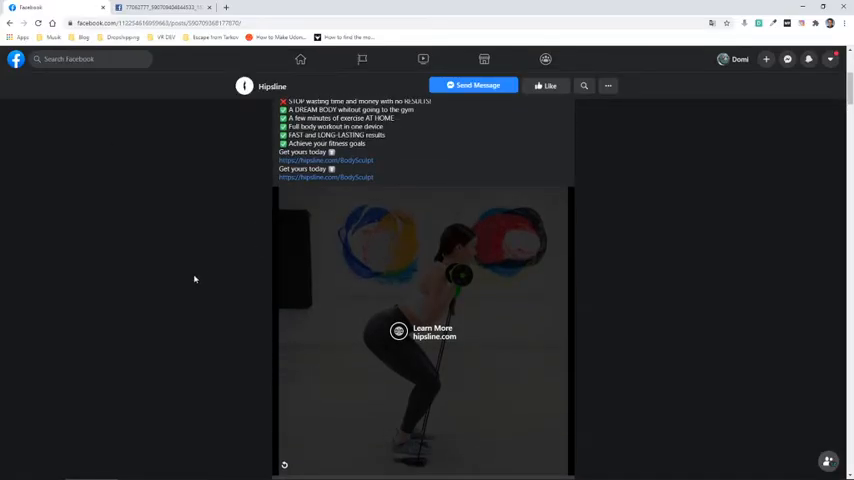
scroll("up", 3)
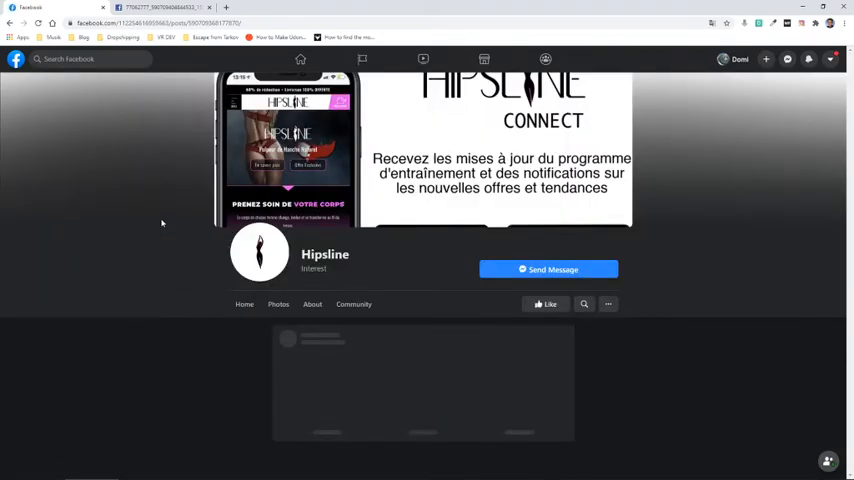
scroll("down", 3)
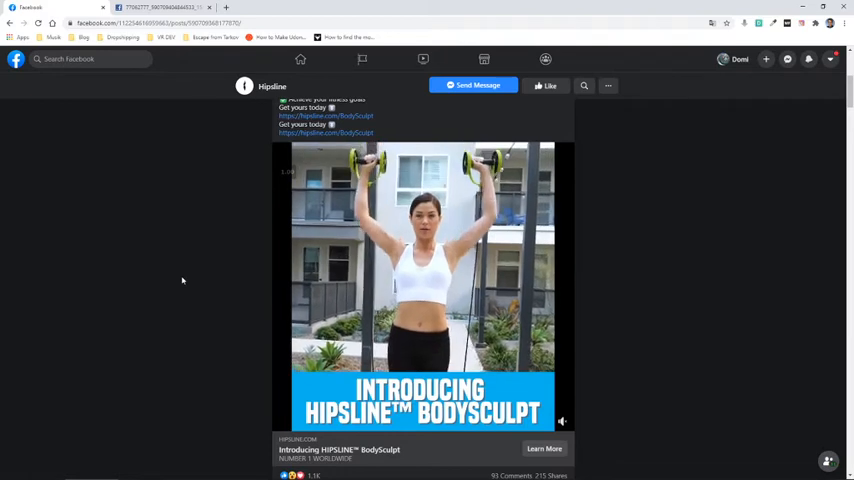
Bring up the DevTools Network inspector (F12) over the ad's Facebook Watch page
key("F12")
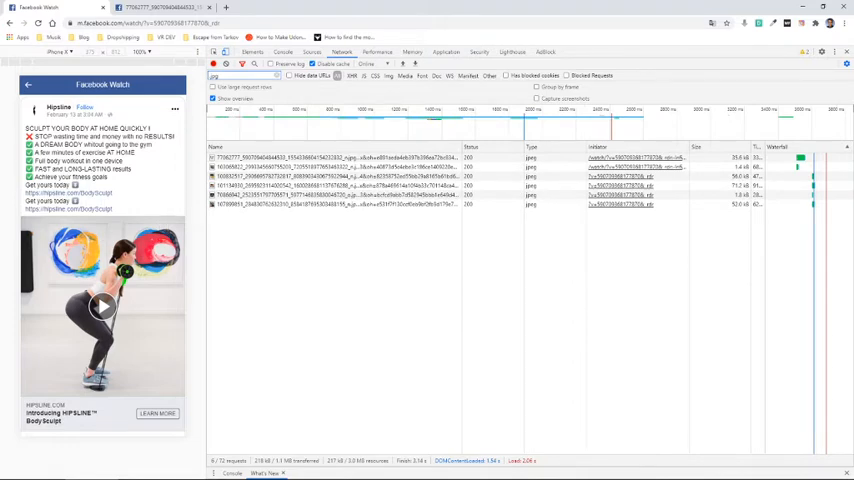
Preview the captured jpg requests one by one until the squatting-woman ad thumbnail appears
left_click(312, 158)
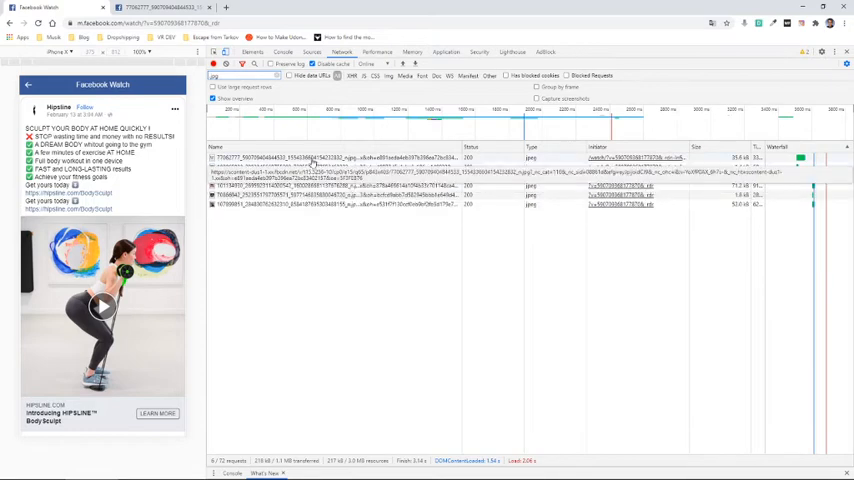
left_click(300, 158)
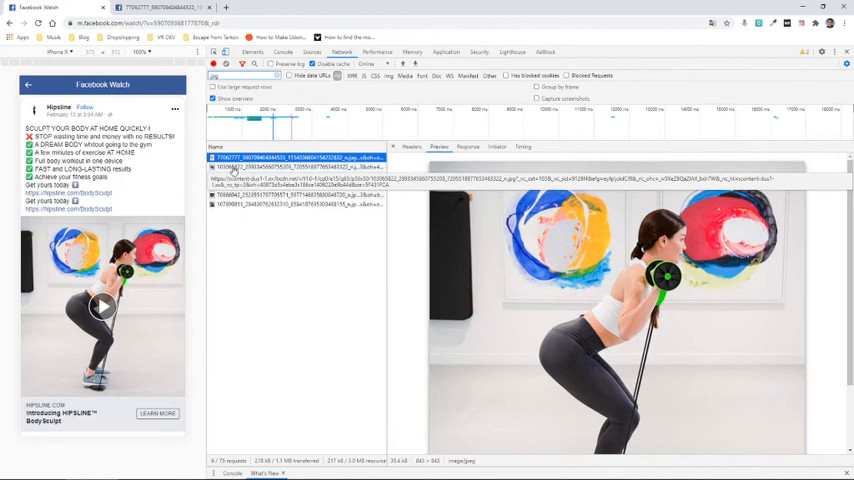
left_click(290, 176)
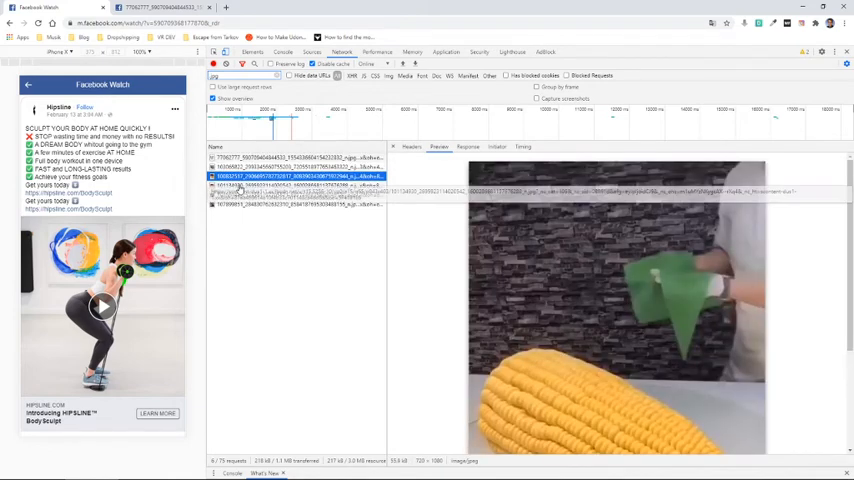
scroll("down", 3)
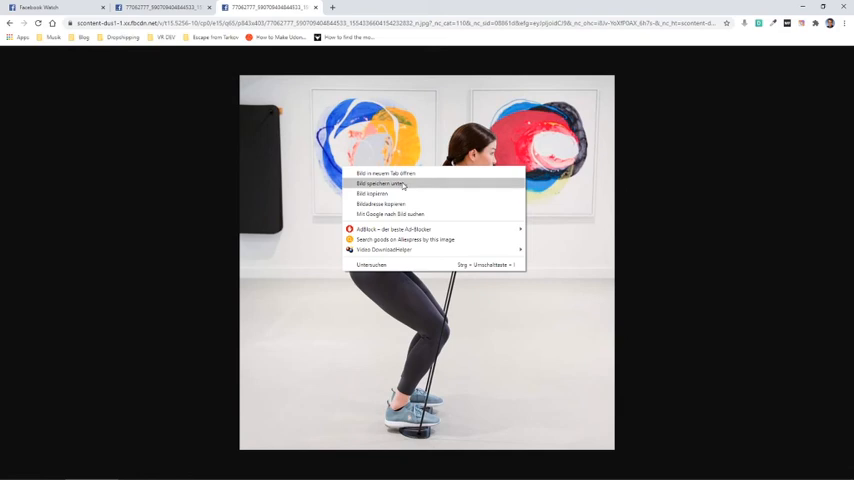
Save the squatting-woman thumbnail from its own image-address tab via Save image as
left_click(264, 216)
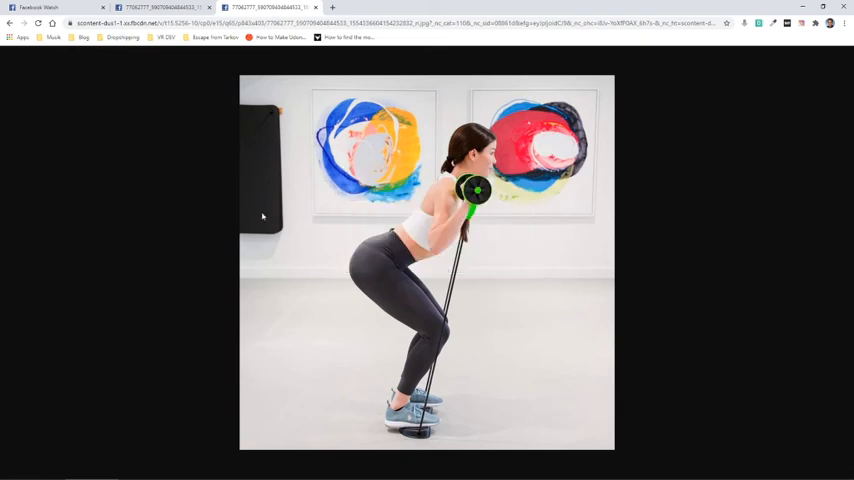
mouse_move(332, 252)
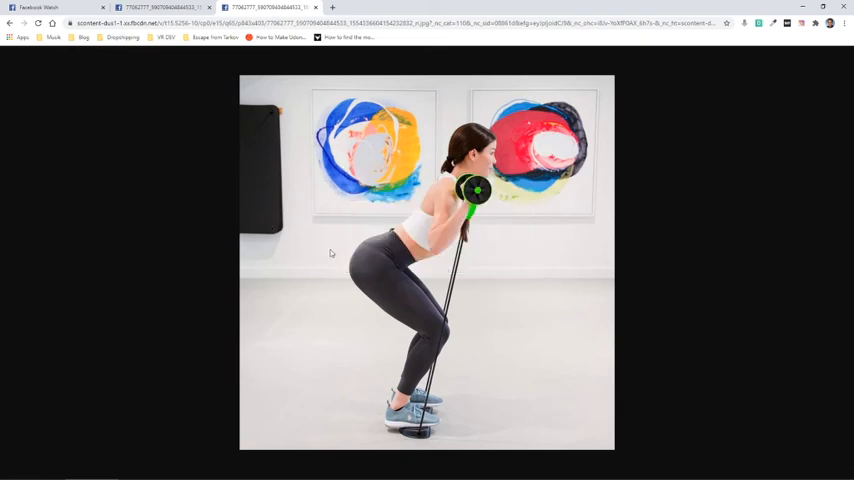